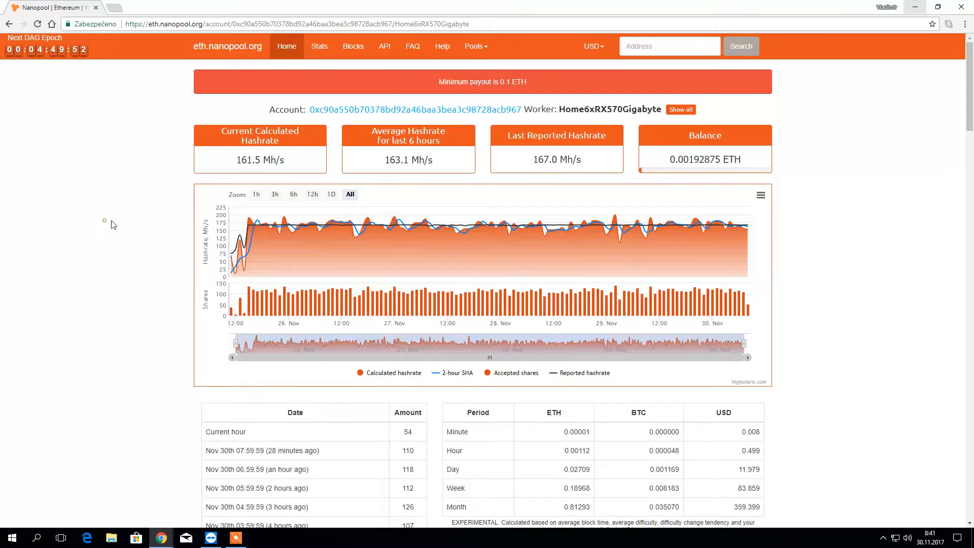
mouse_move(401, 194)
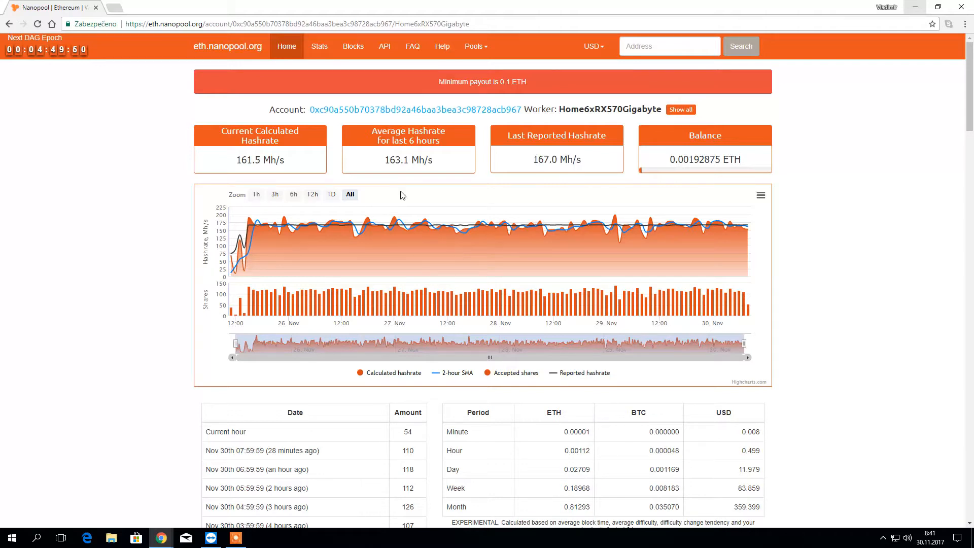
mouse_move(261, 211)
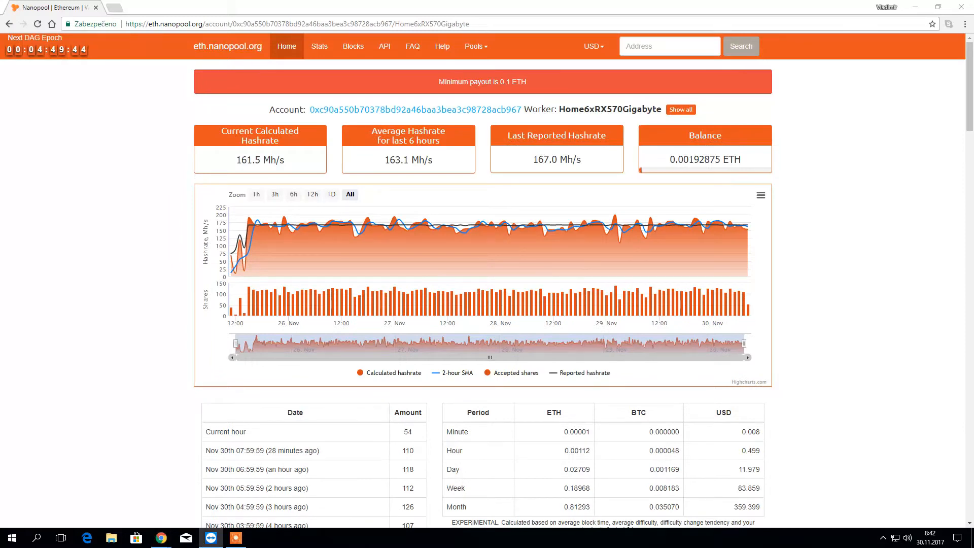
mouse_move(17, 332)
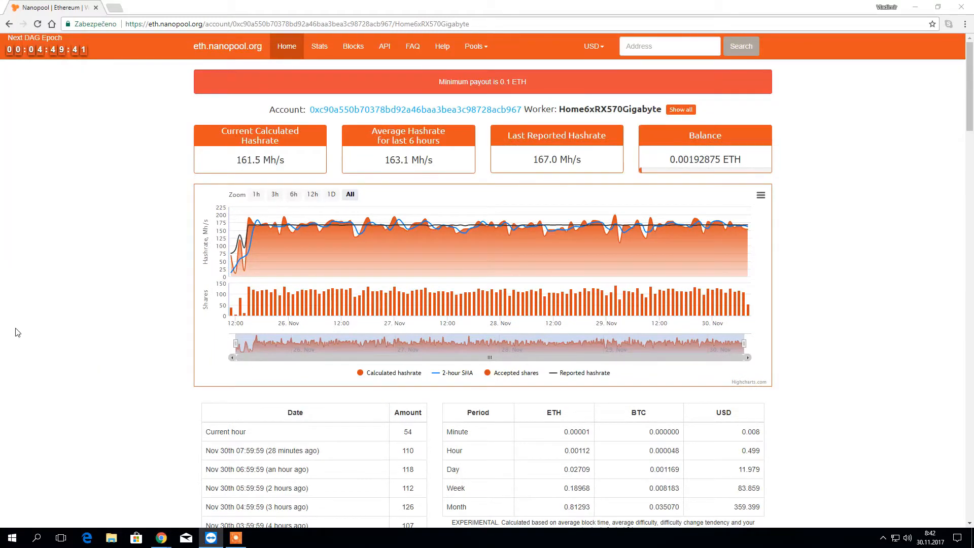
mouse_move(587, 243)
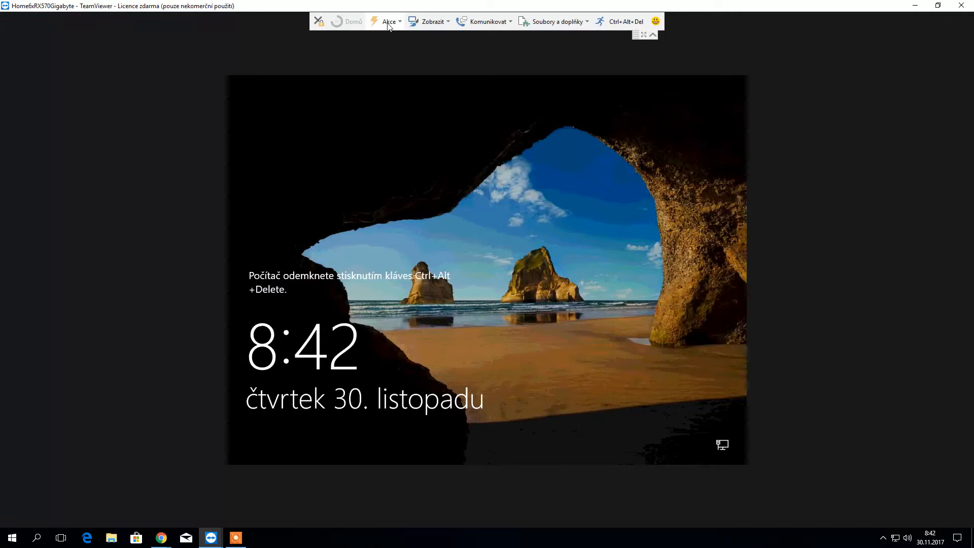
- Log in to the remote rig as Administrator past the lock screen to reach its mining console
left_click(626, 22)
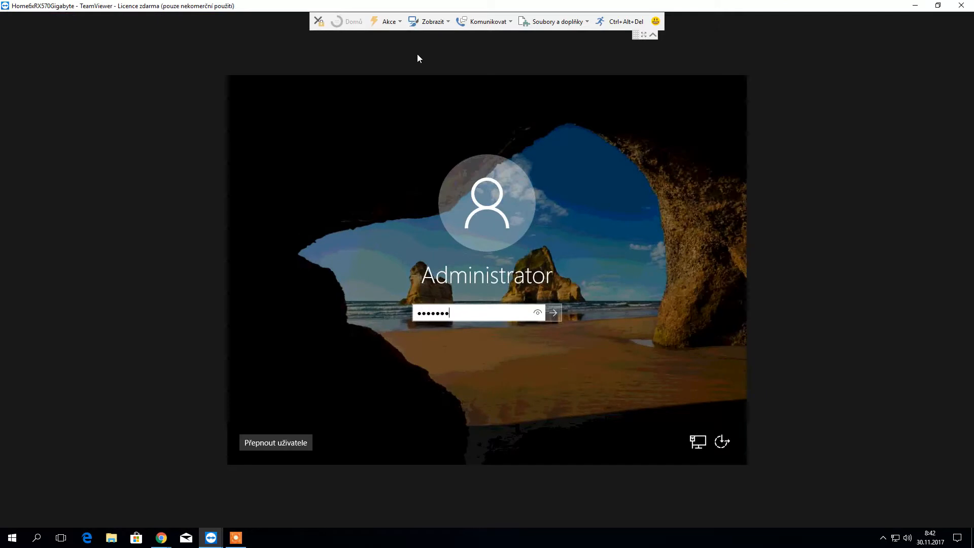
left_click(551, 312)
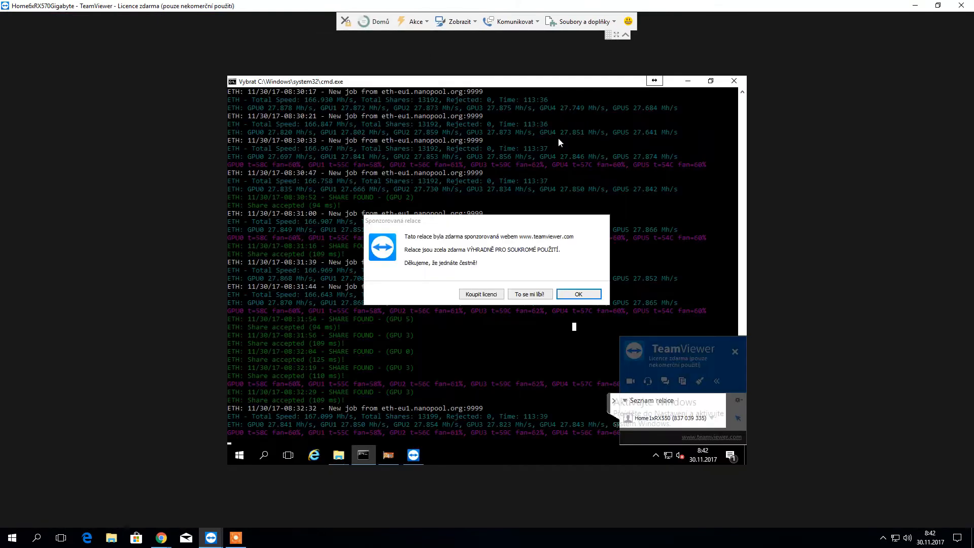
- Dismiss the sponsored-session notice and review the Claymore output: six GPUs near 27.8 Mh/s at 50–57°C
left_click(577, 293)
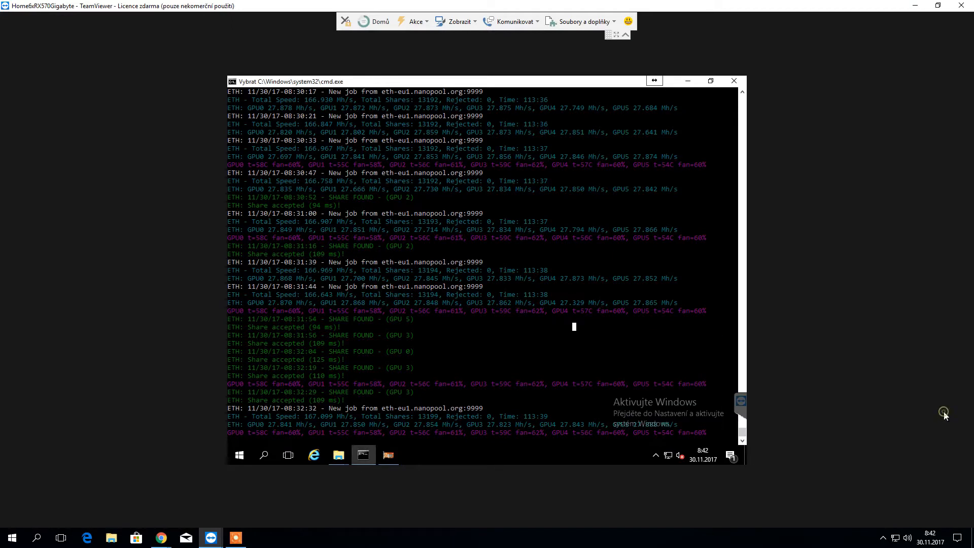
mouse_move(550, 464)
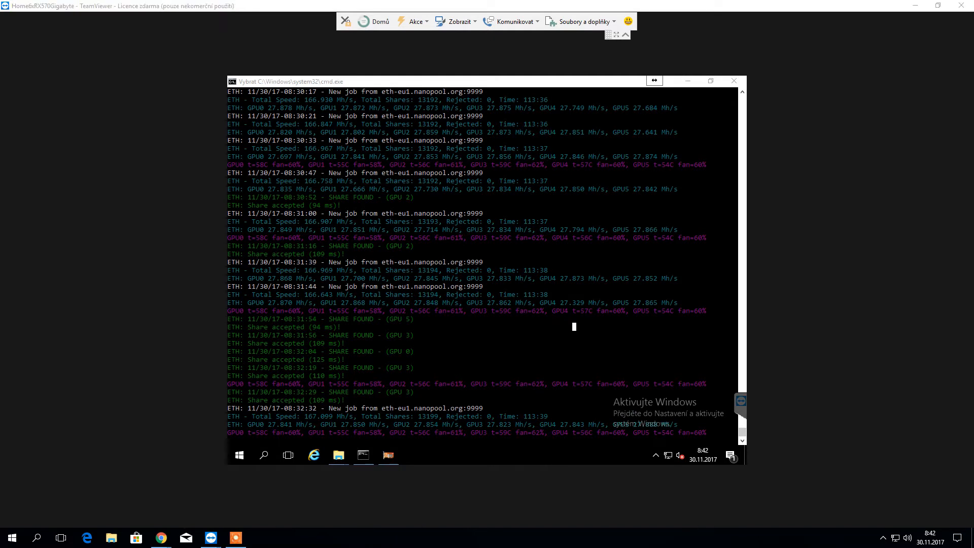
mouse_move(500, 89)
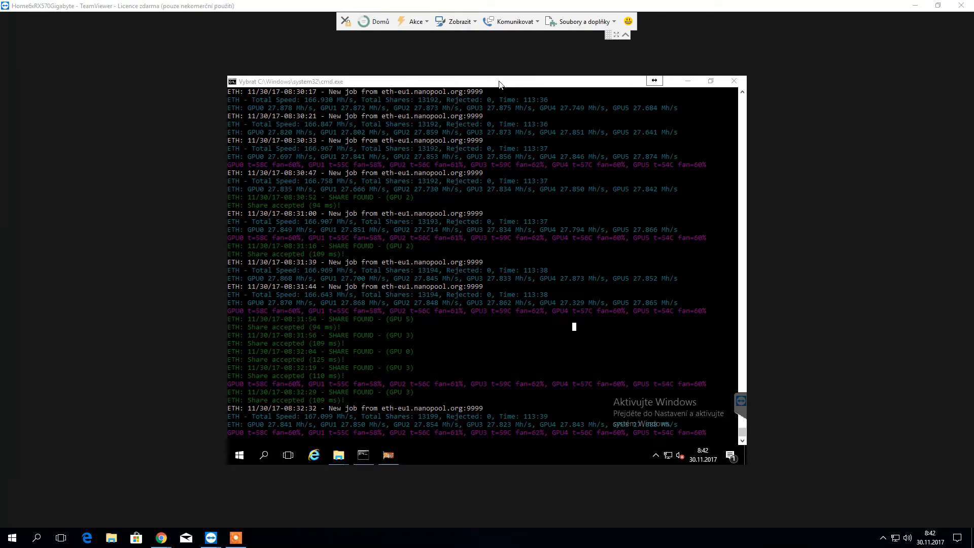
mouse_move(446, 433)
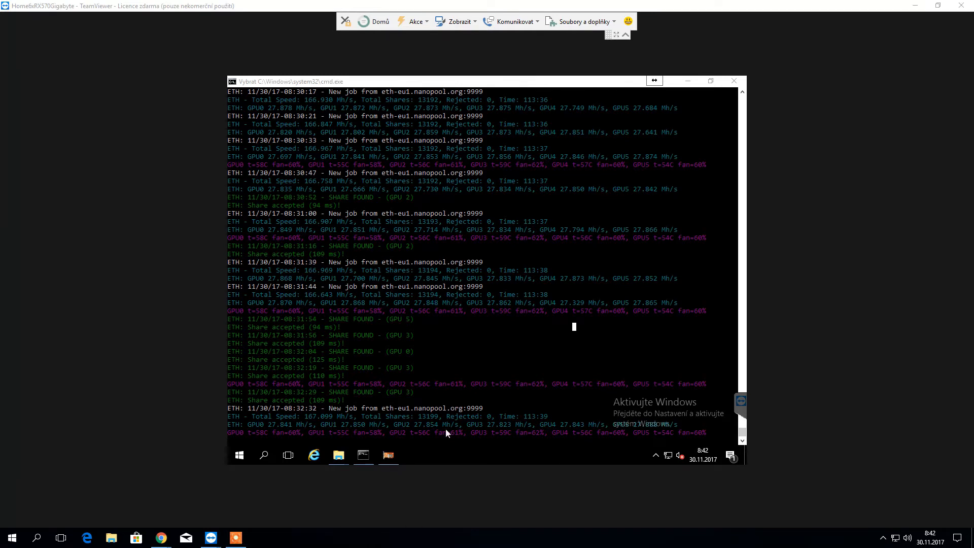
mouse_move(500, 295)
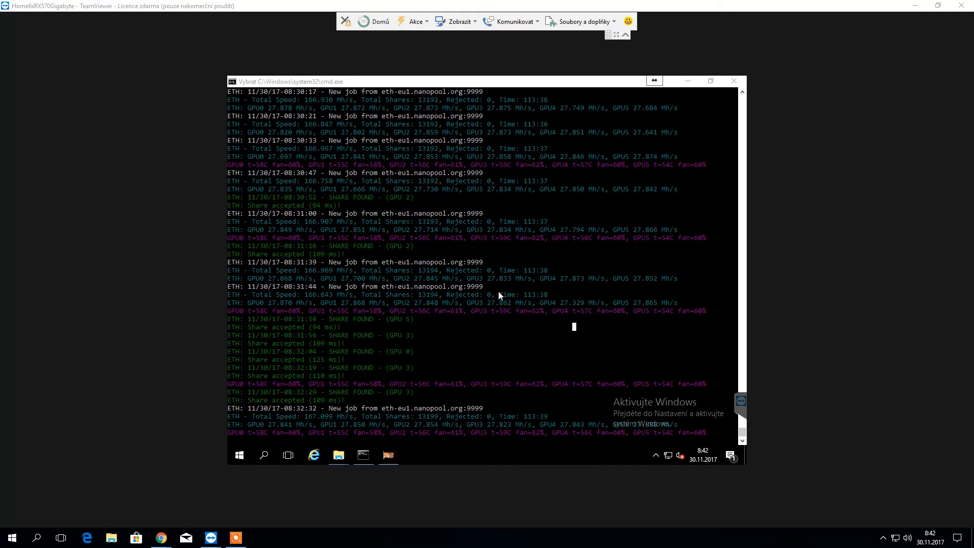
mouse_move(560, 343)
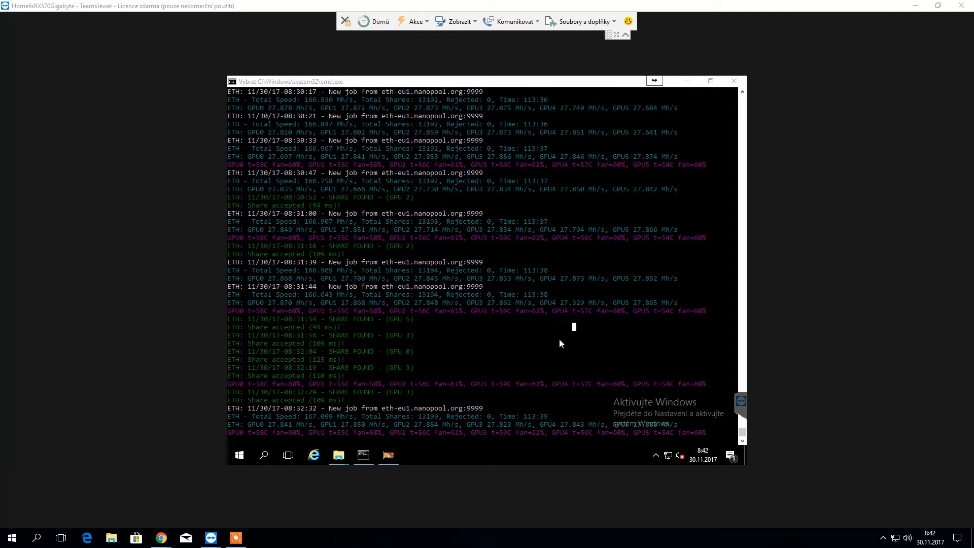
mouse_move(266, 310)
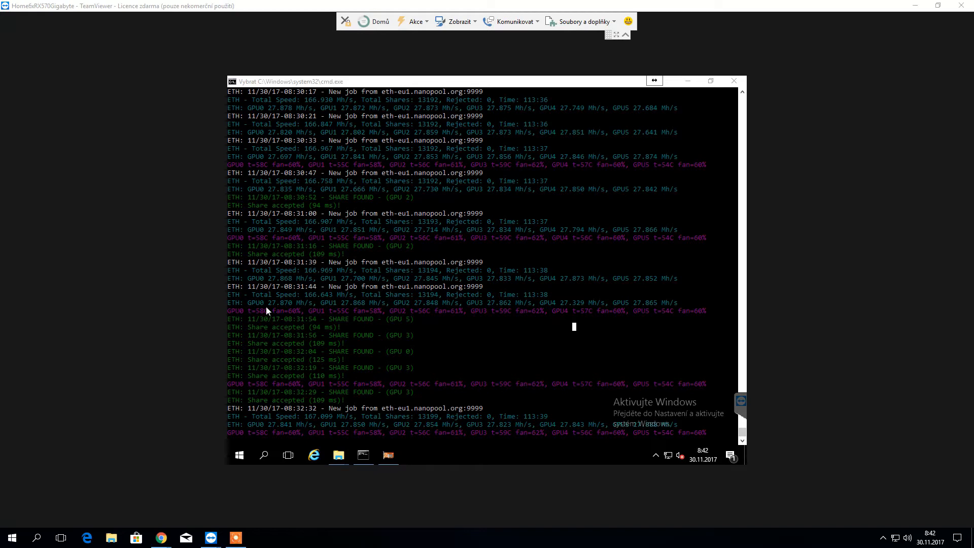
left_click(363, 454)
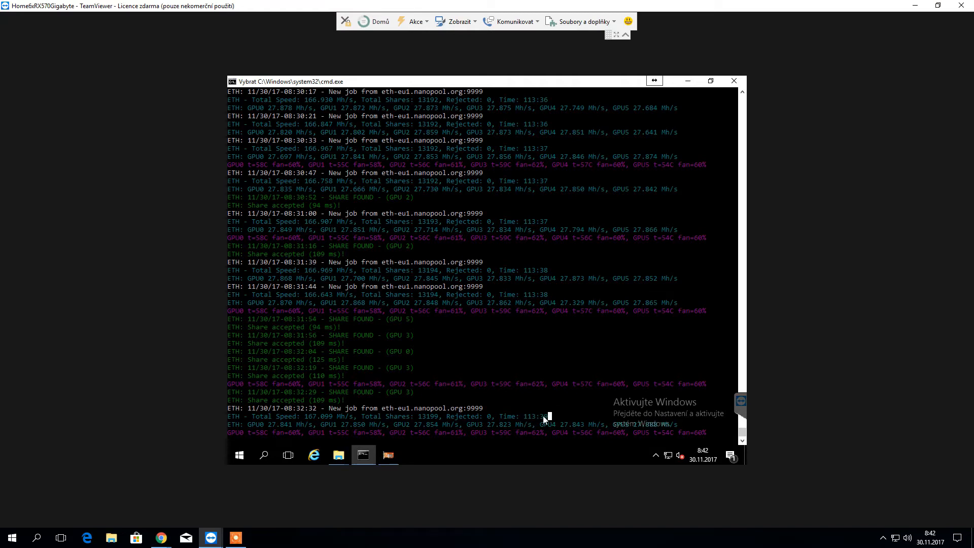
mouse_move(424, 435)
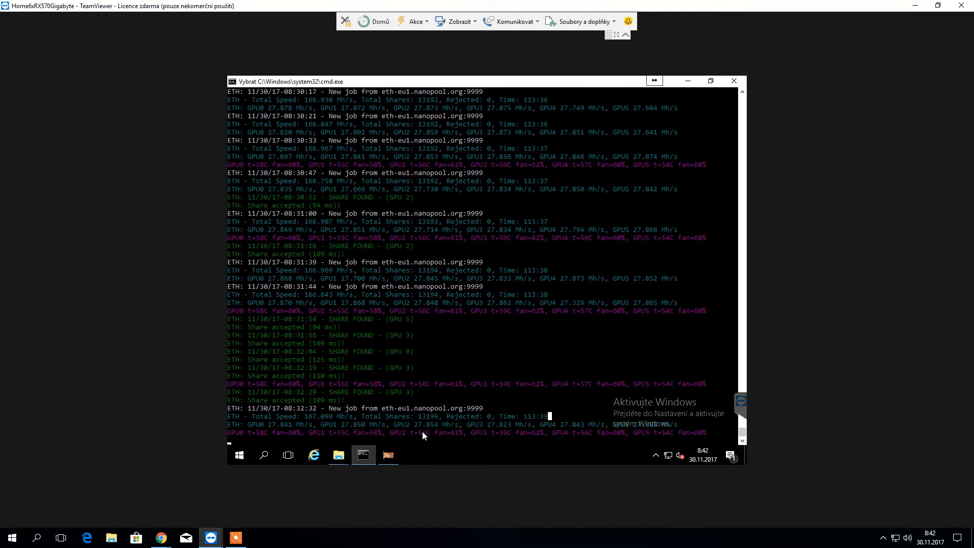
mouse_move(484, 226)
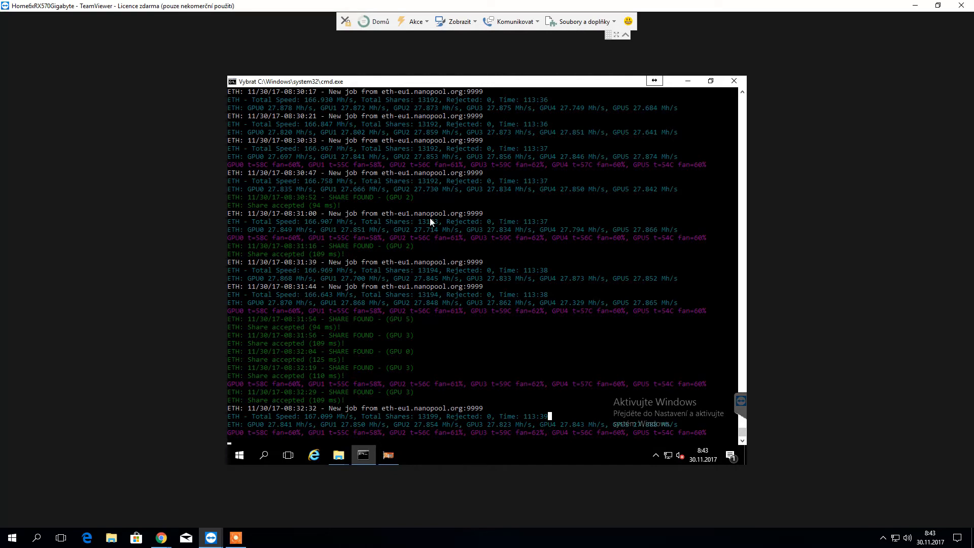
mouse_move(245, 388)
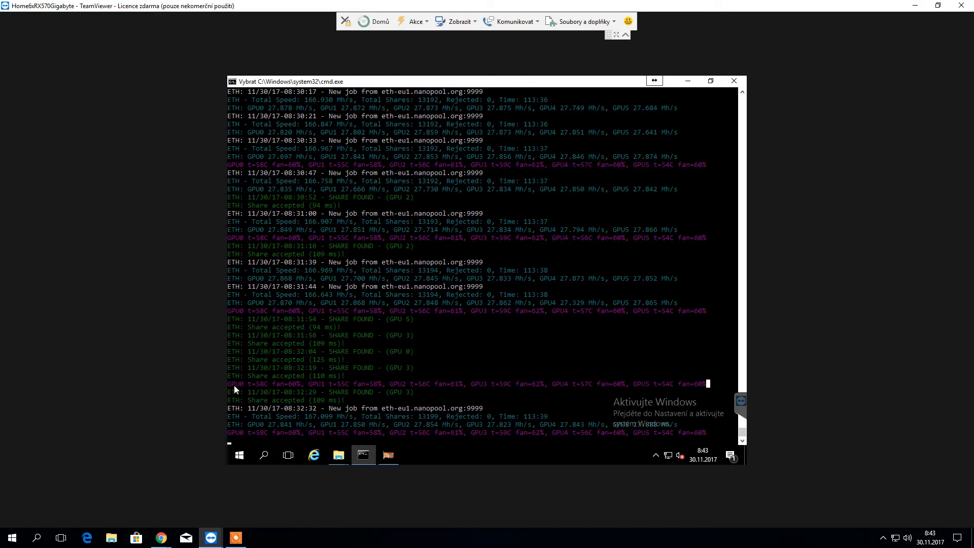
mouse_move(564, 389)
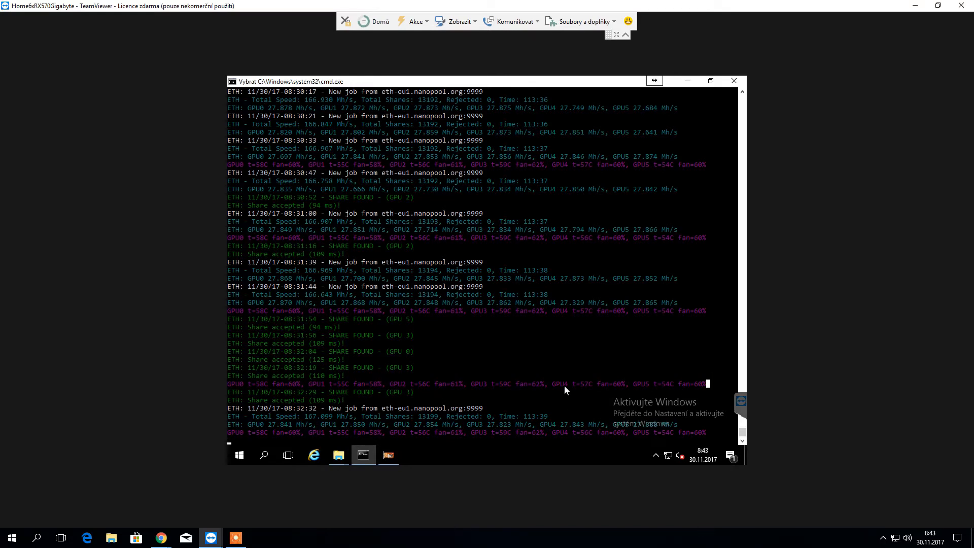
mouse_move(421, 397)
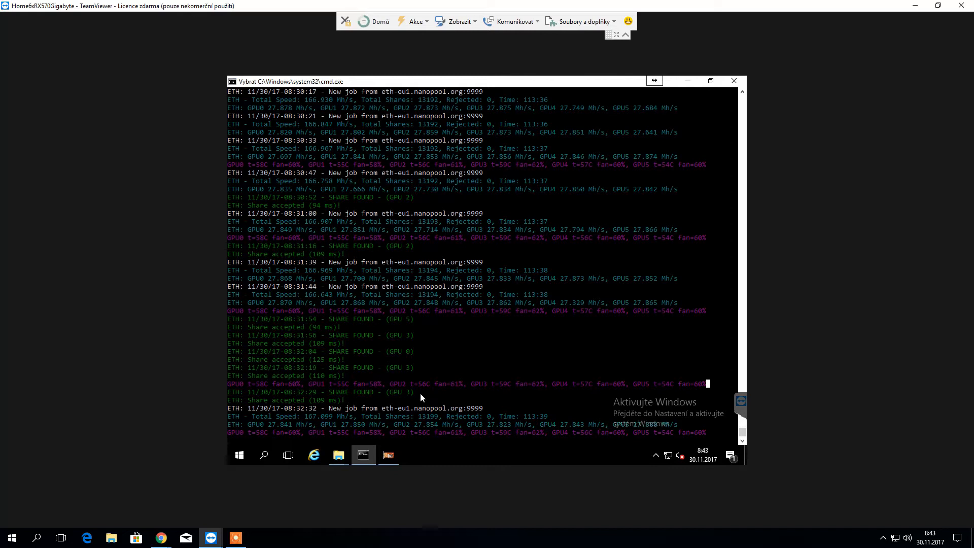
mouse_move(344, 403)
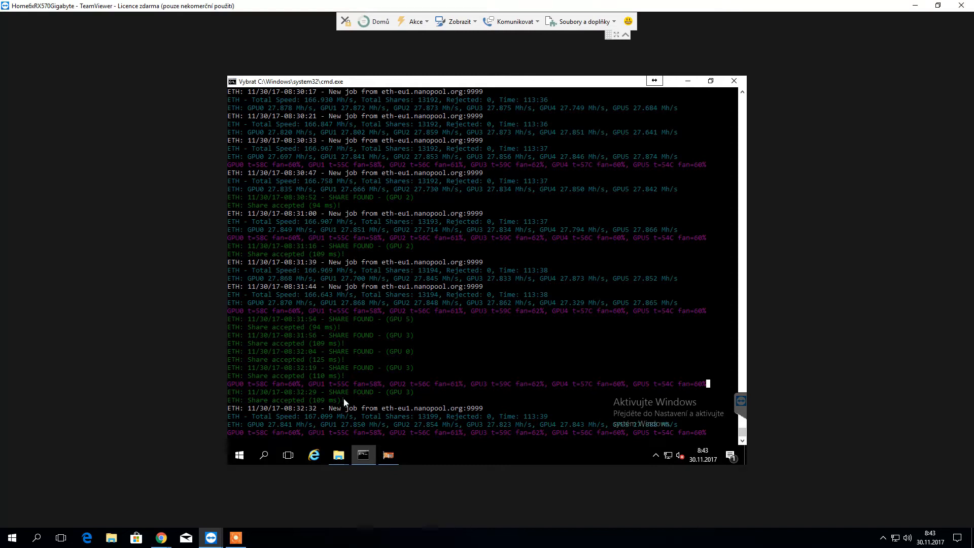
mouse_move(346, 407)
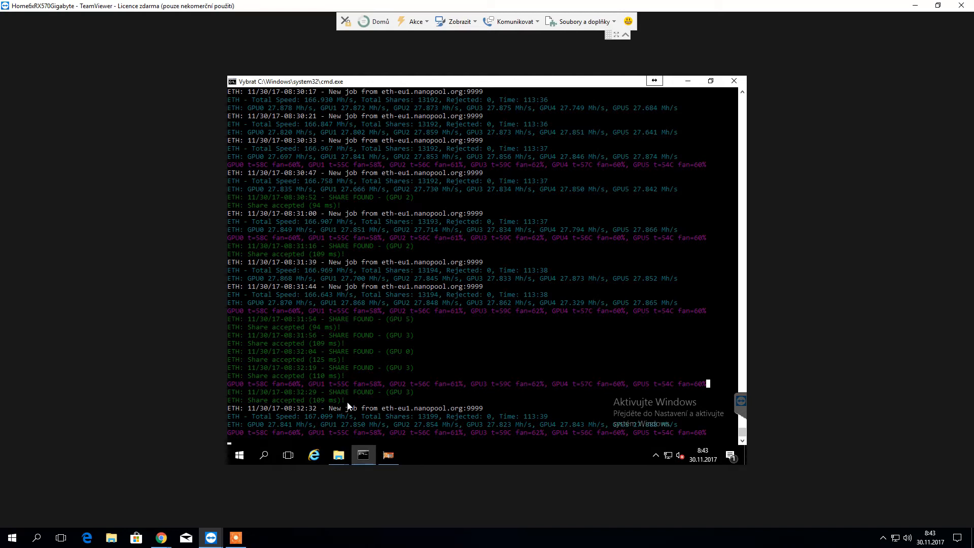
mouse_move(687, 81)
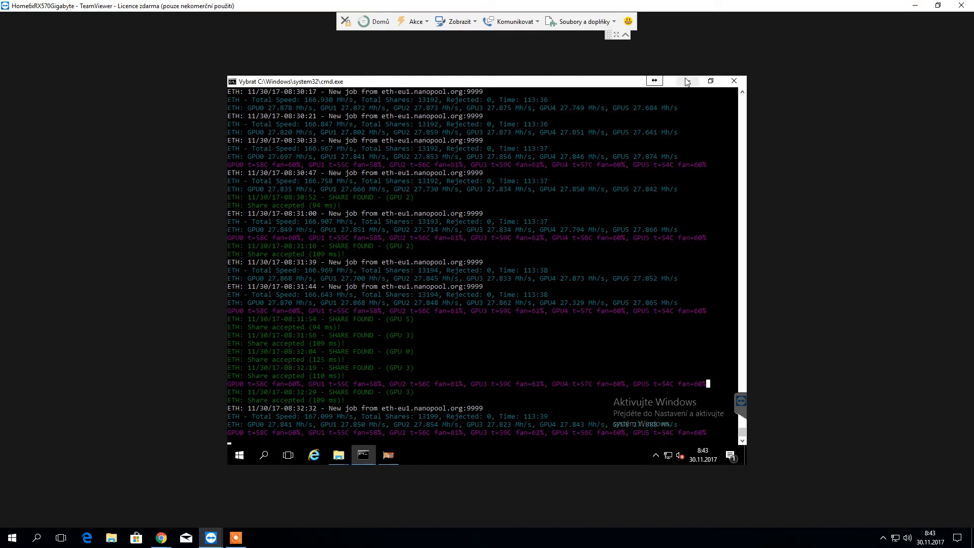
mouse_move(686, 81)
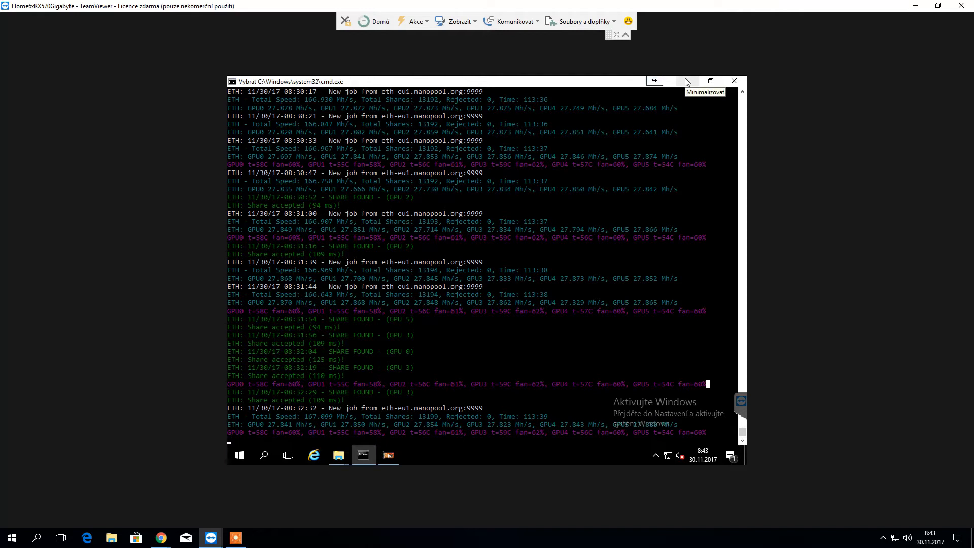
- Minimize the miner console and launch OverdriveNTool from the Miner PC folder for the RX 570 settings
left_click(686, 81)
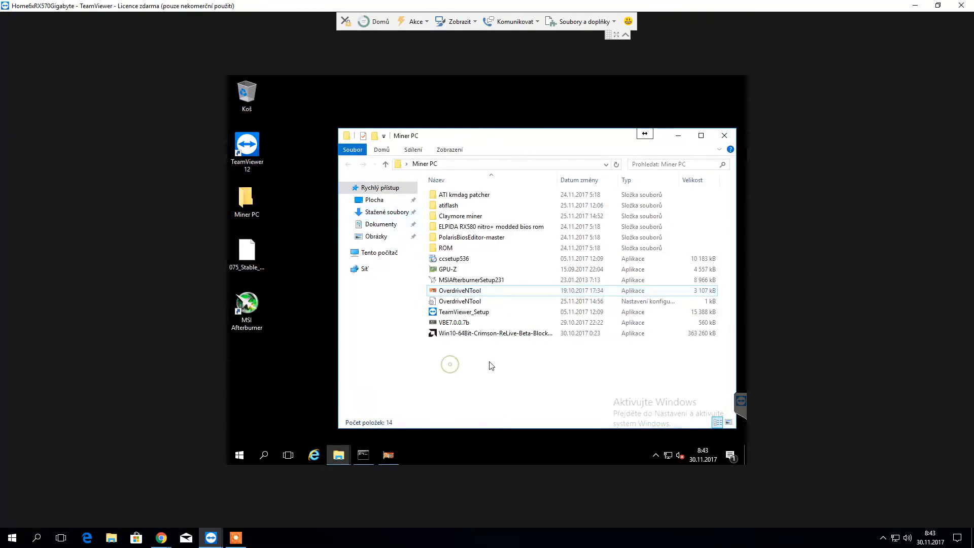
double_click(459, 290)
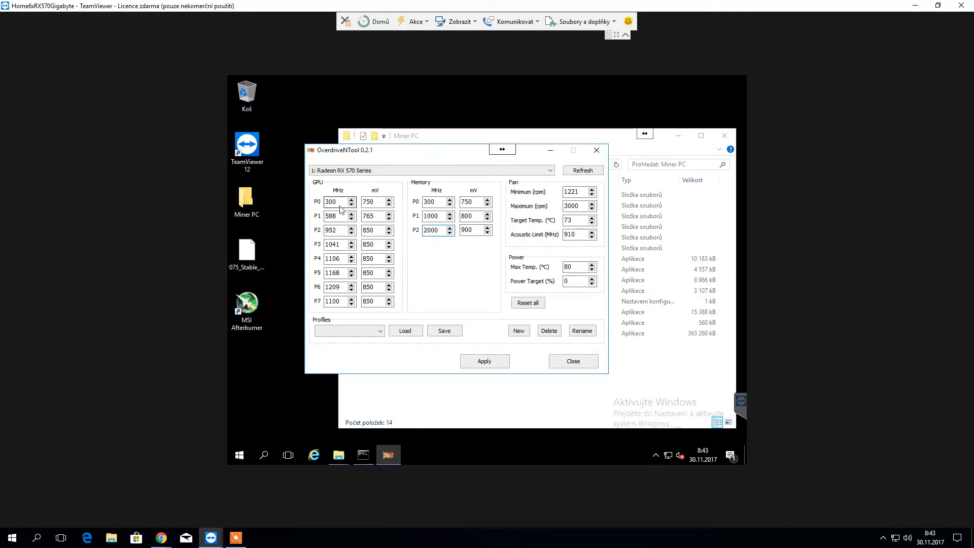
mouse_move(475, 153)
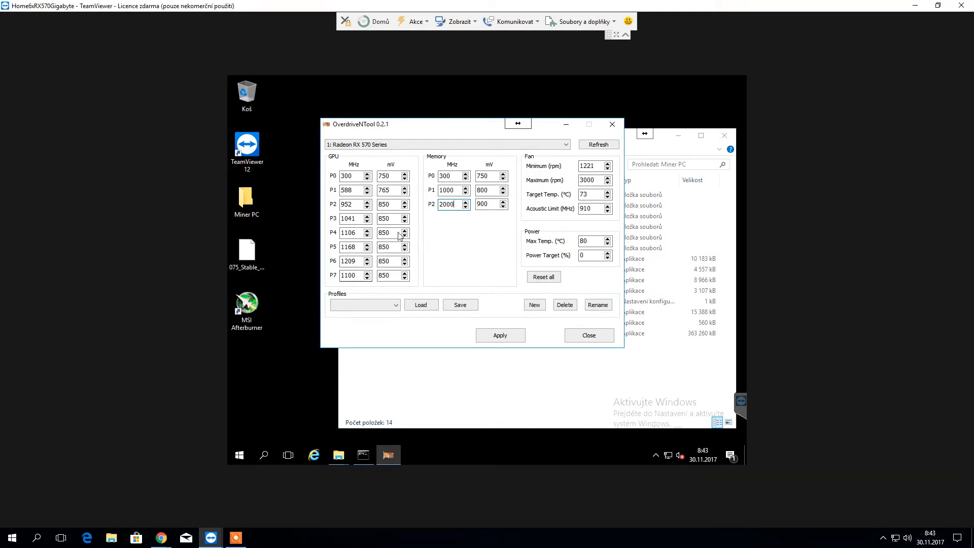
mouse_move(422, 159)
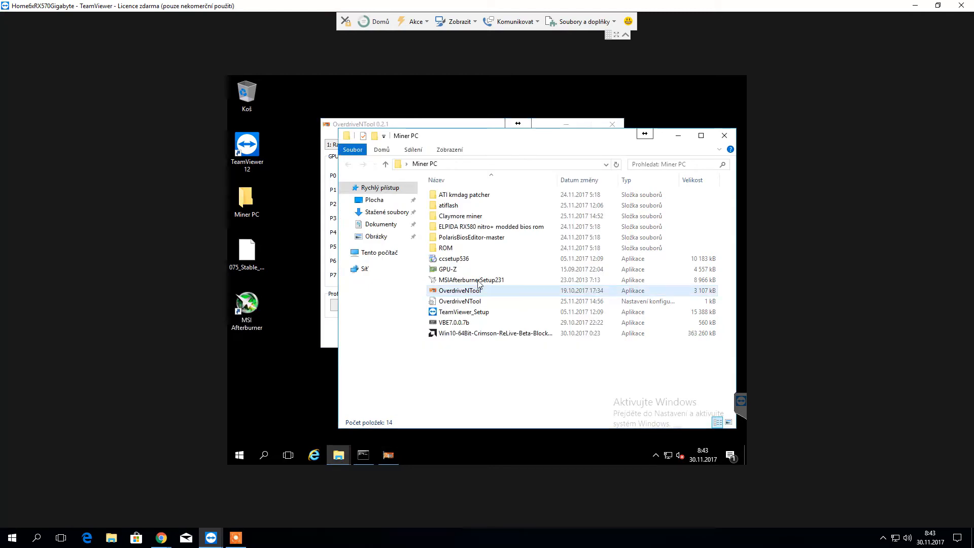
- Launch GPU-Z from the Miner PC folder over the open OverdriveNTool window
double_click(447, 269)
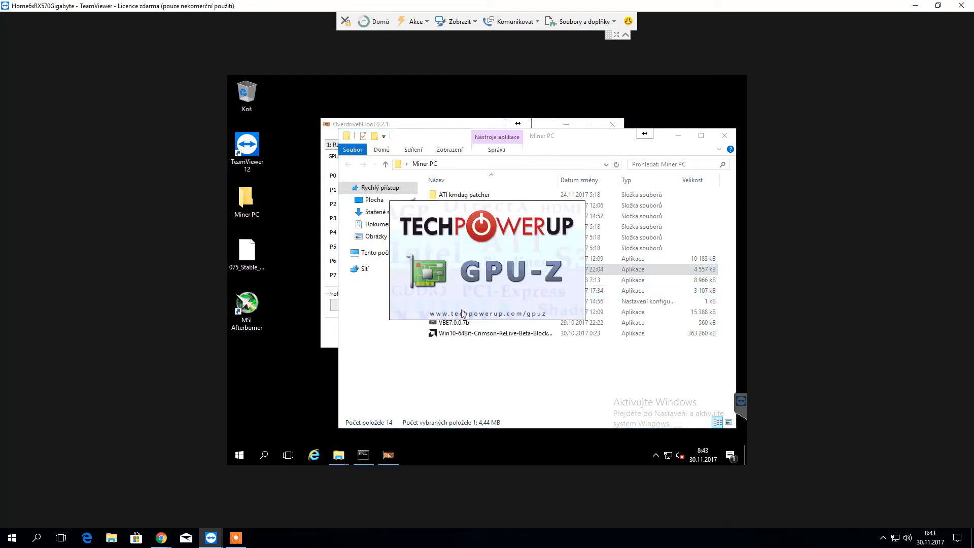
mouse_move(752, 152)
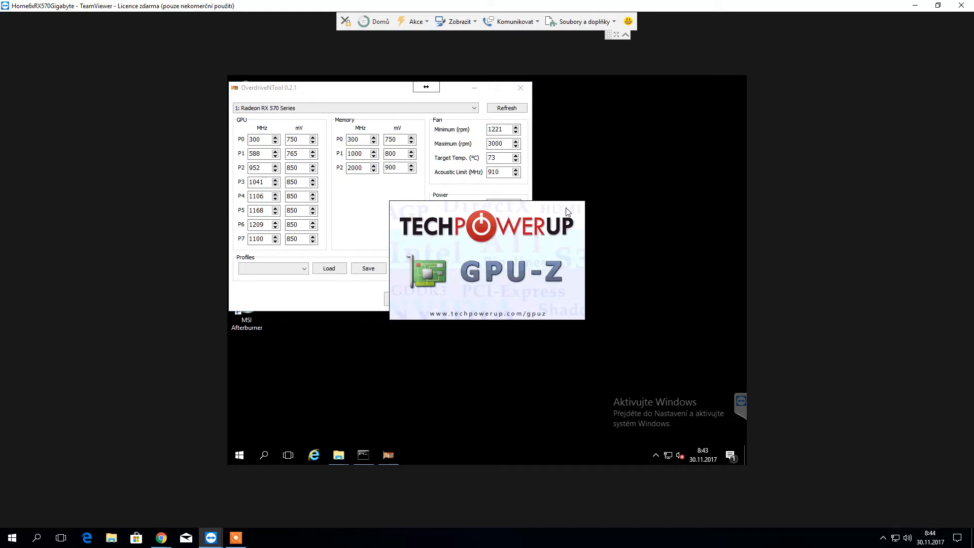
mouse_move(582, 233)
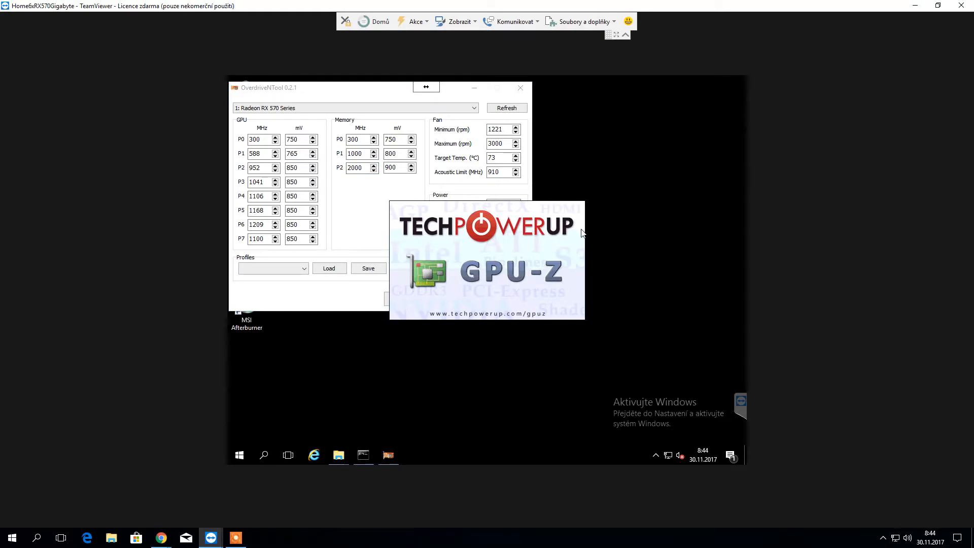
mouse_move(617, 242)
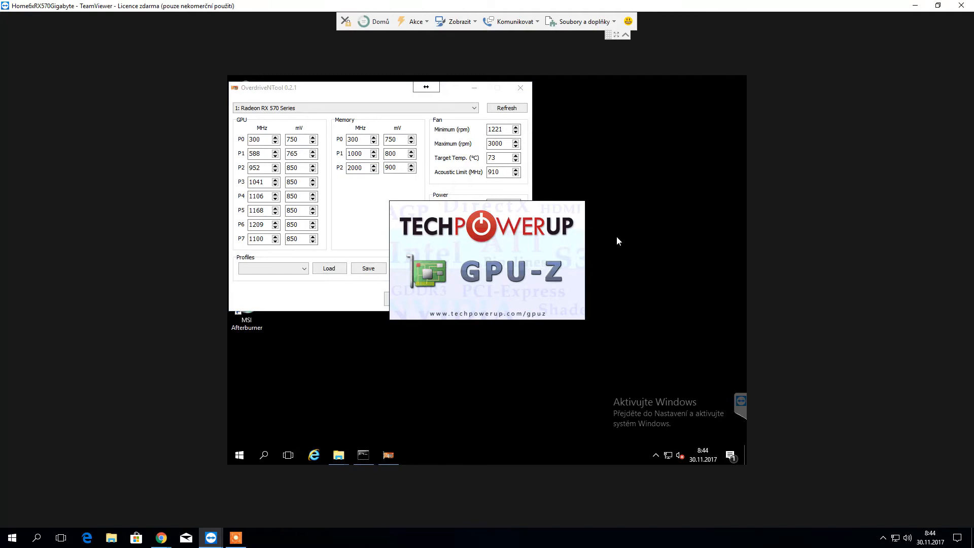
mouse_move(646, 170)
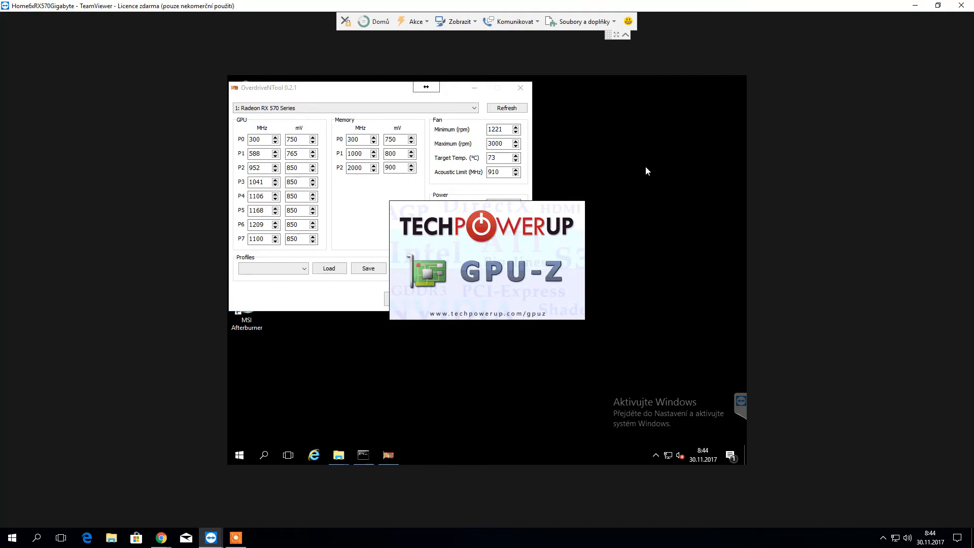
mouse_move(640, 164)
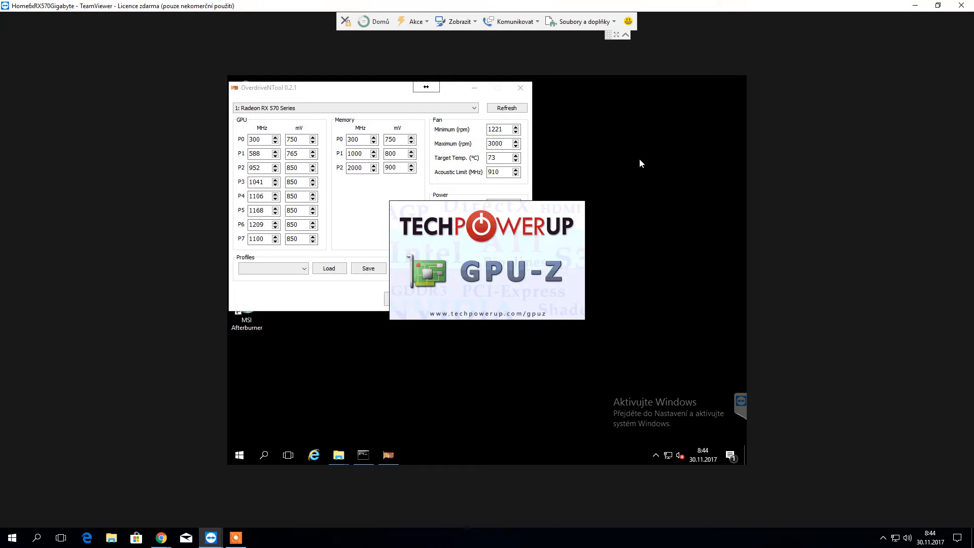
mouse_move(645, 131)
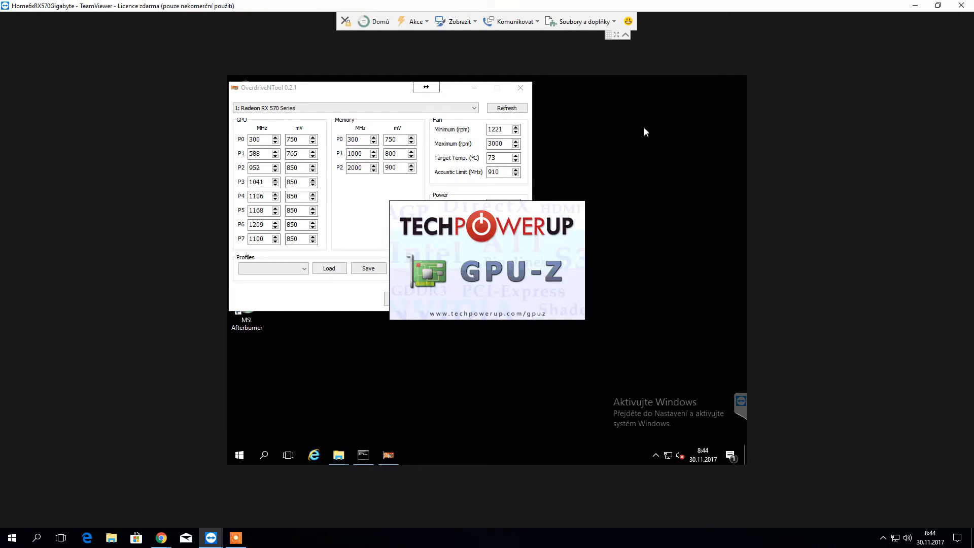
mouse_move(463, 243)
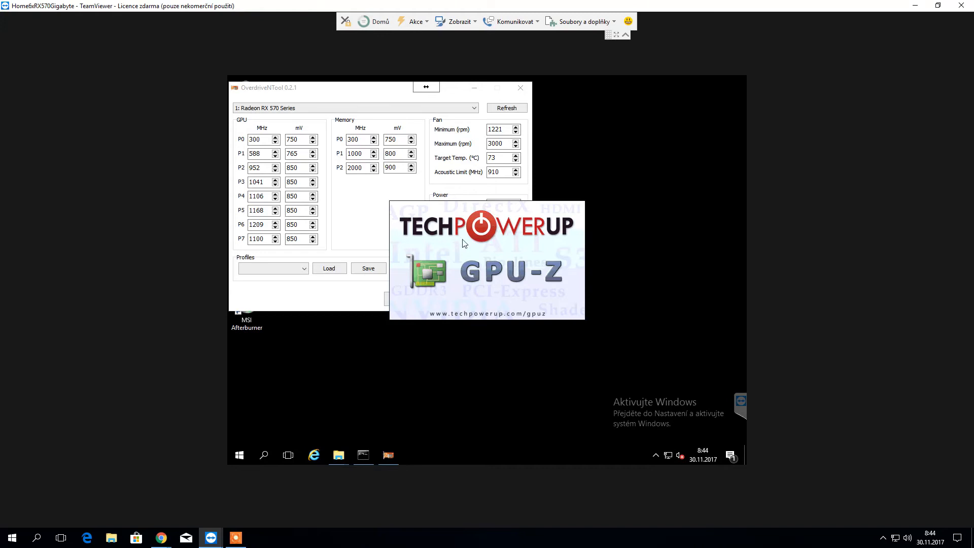
mouse_move(618, 237)
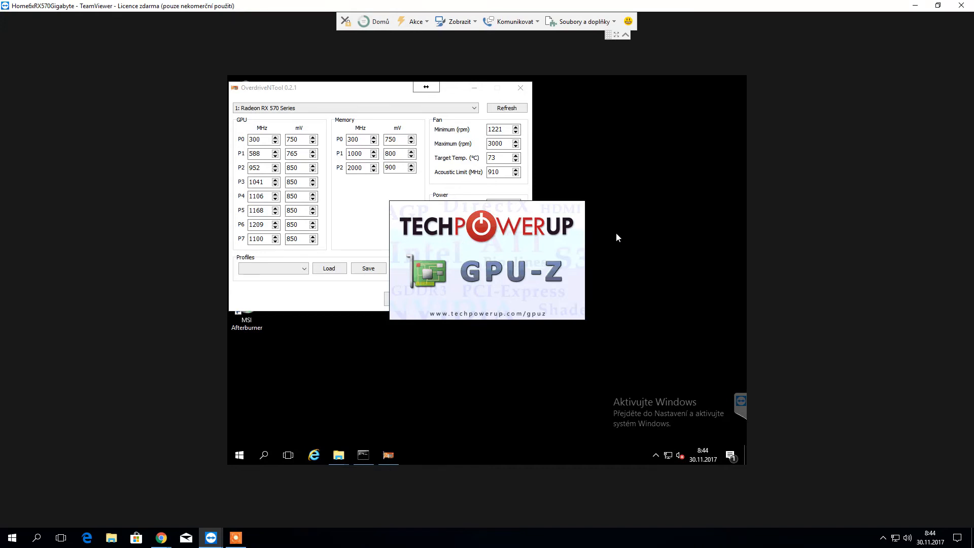
mouse_move(349, 313)
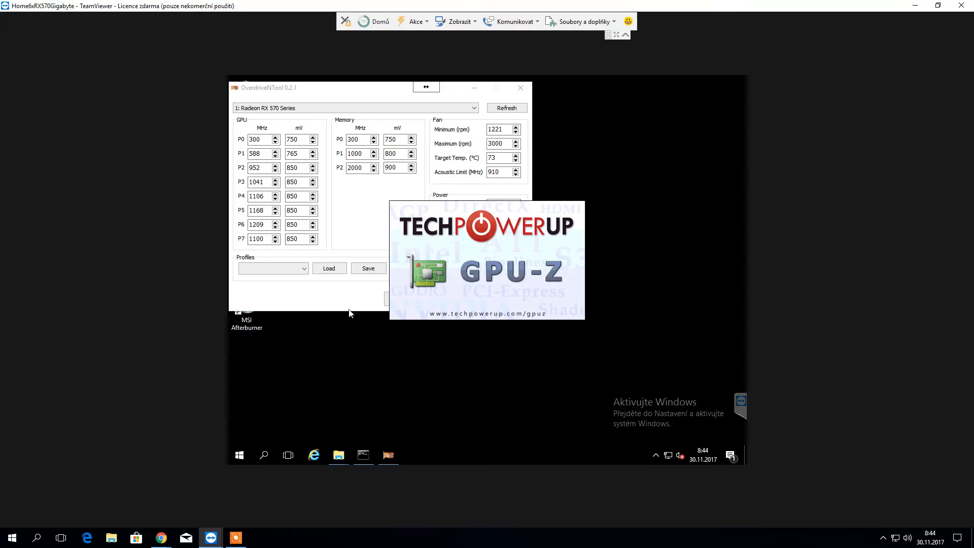
mouse_move(383, 372)
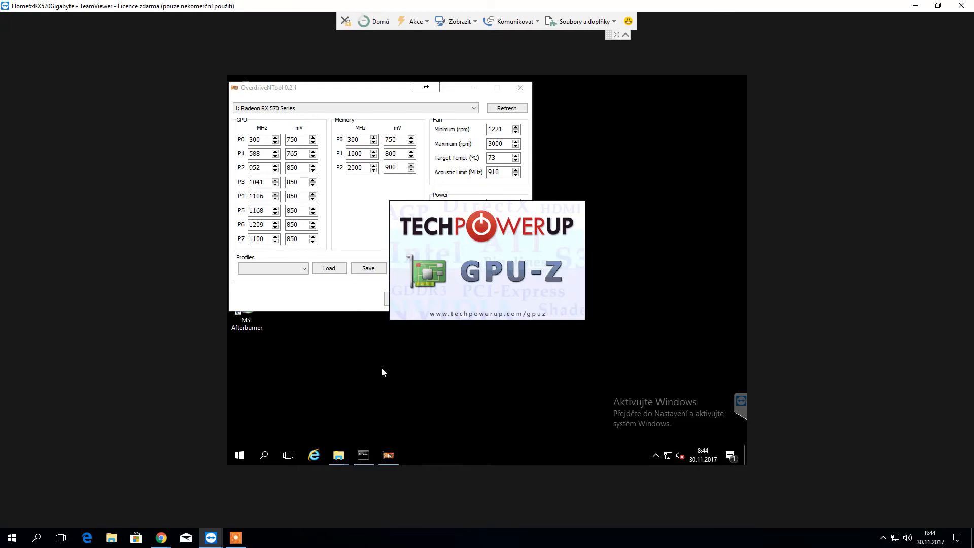
mouse_move(384, 91)
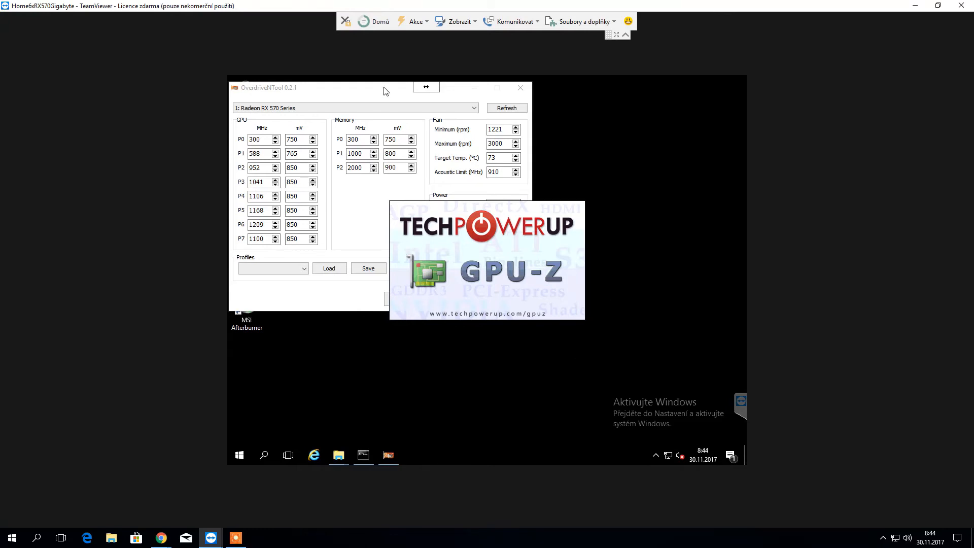
mouse_move(400, 101)
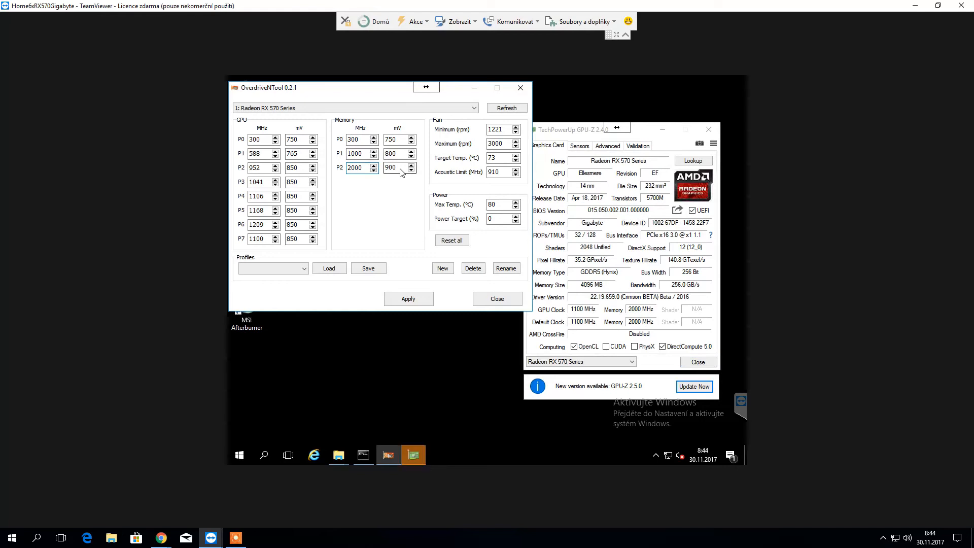
mouse_move(391, 173)
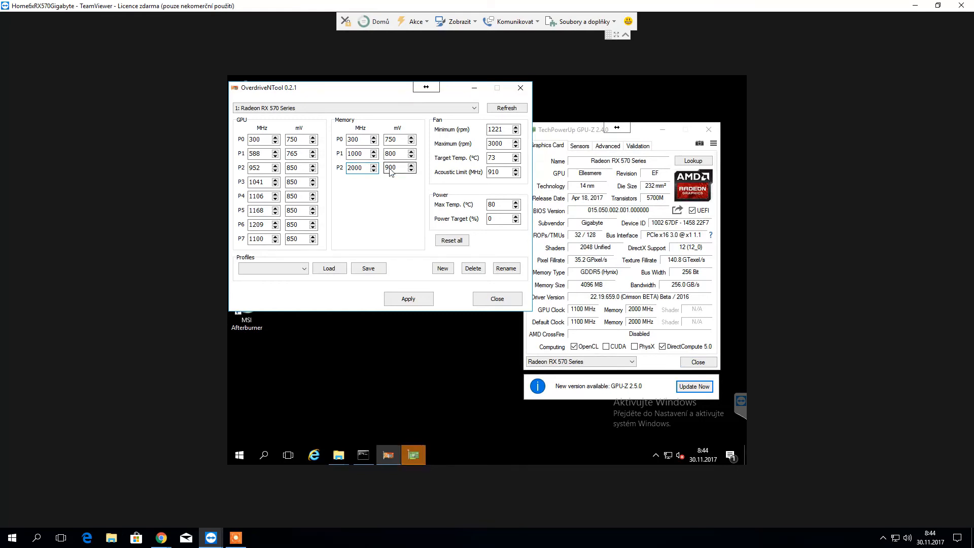
mouse_move(201, 321)
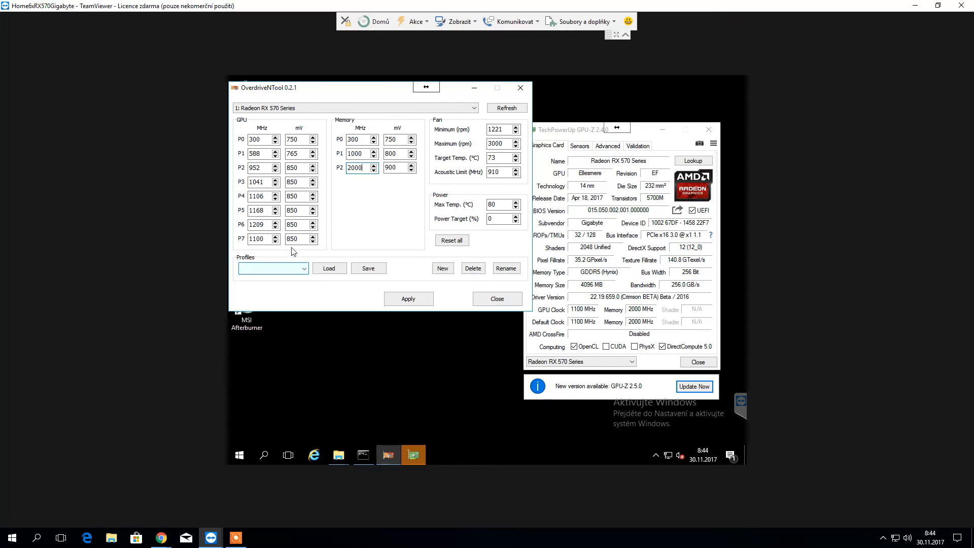
triple_click(257, 238)
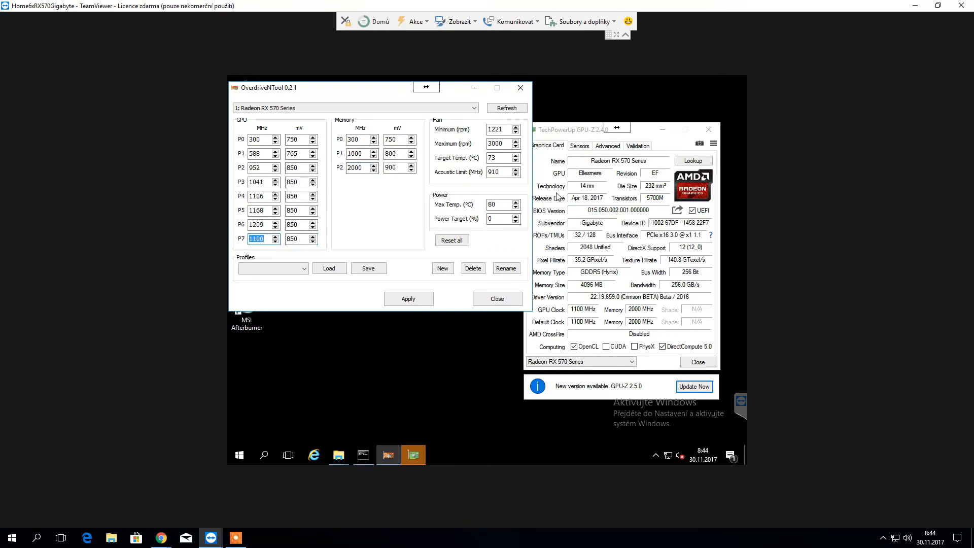
left_click(578, 129)
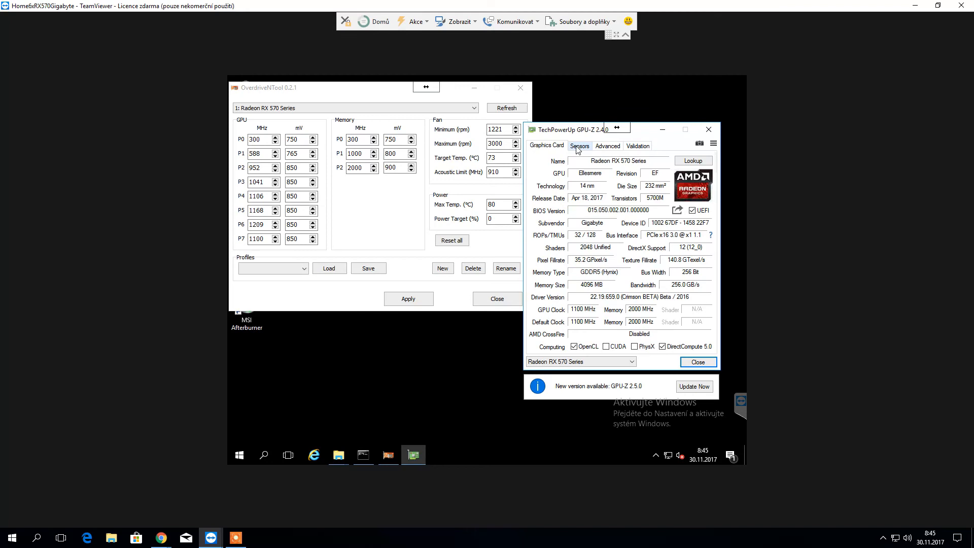
- Check GPU-Z's Sensors readings, return to Graphics Card, then bring the cmd mining console forward
left_click(579, 145)
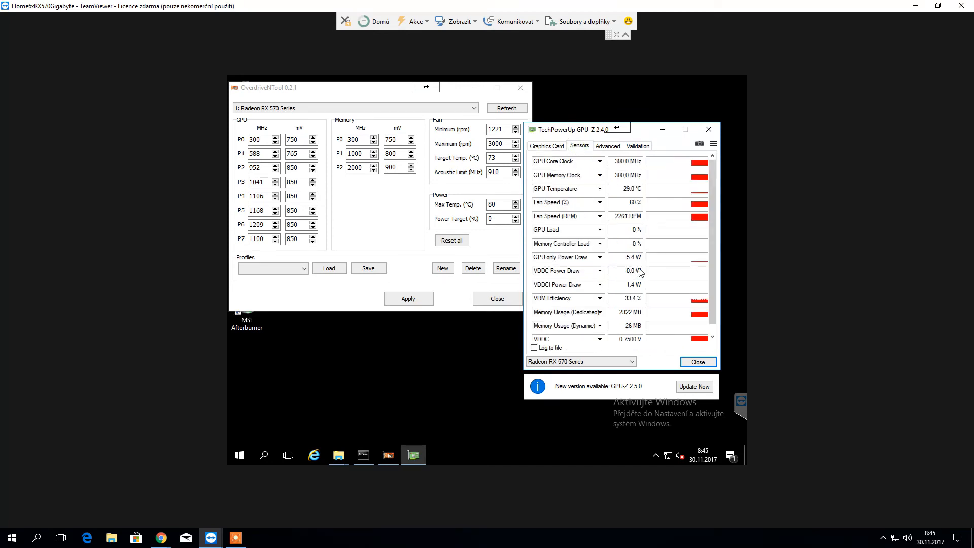
left_click(545, 145)
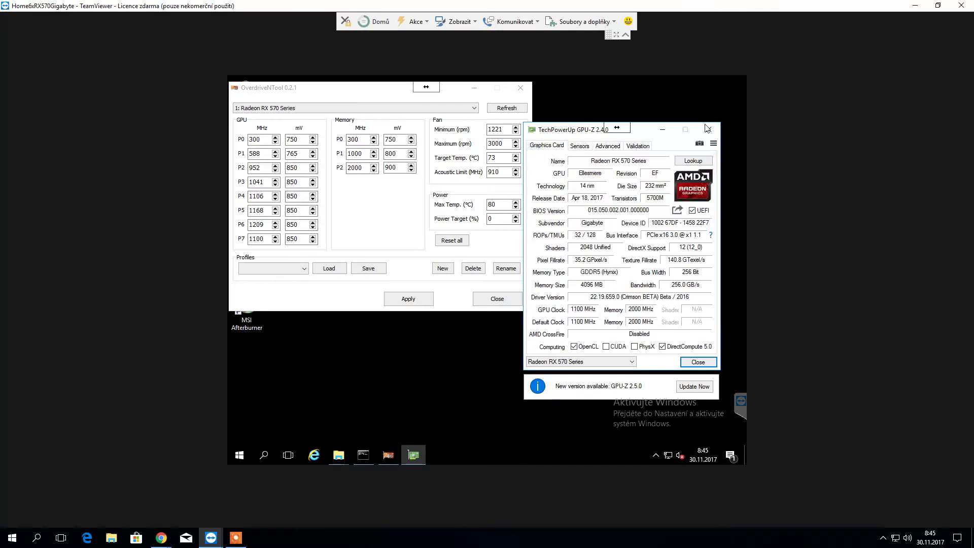
left_click(363, 455)
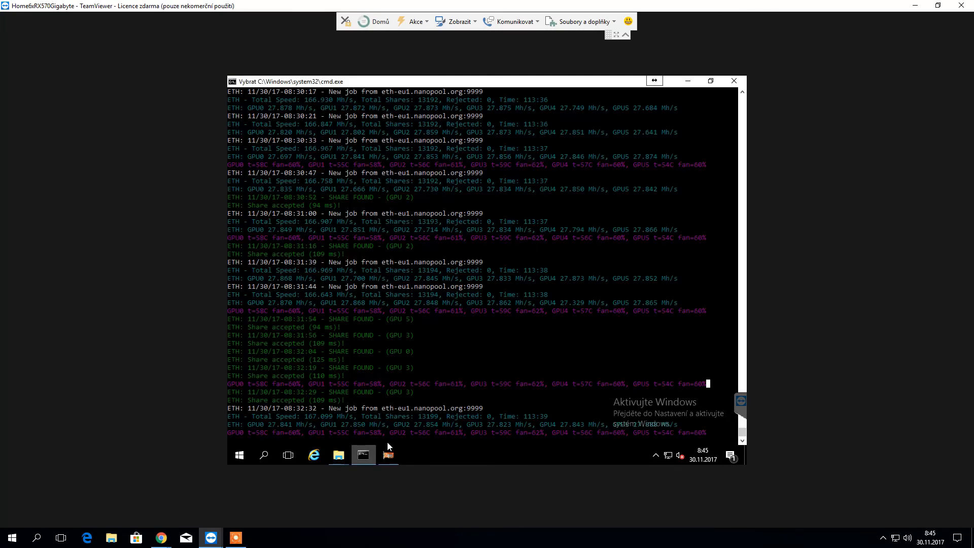
mouse_move(304, 420)
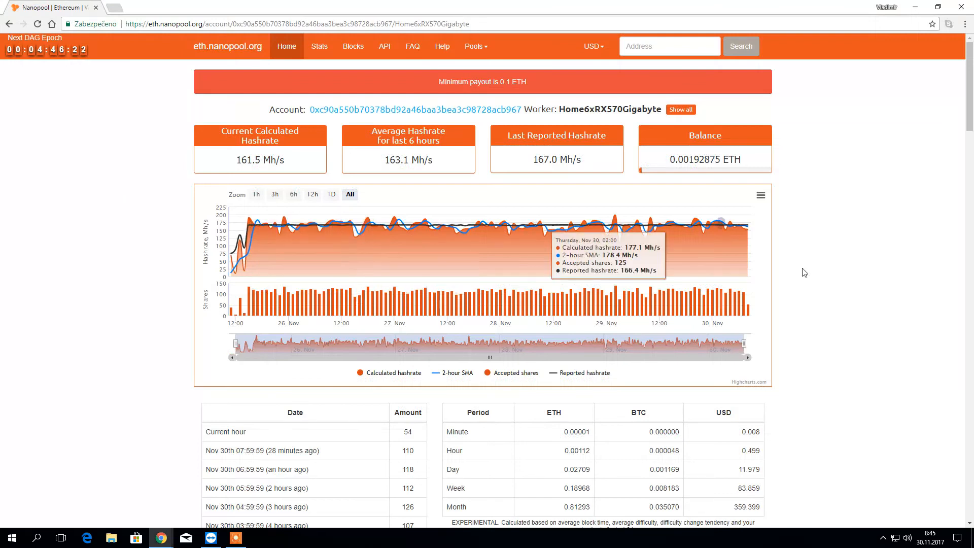
- Scroll through the Nanopool hashrate chart, hourly shares and earnings of about 0.027 ETH/day and 0.81 ETH/month
scroll("down", 3)
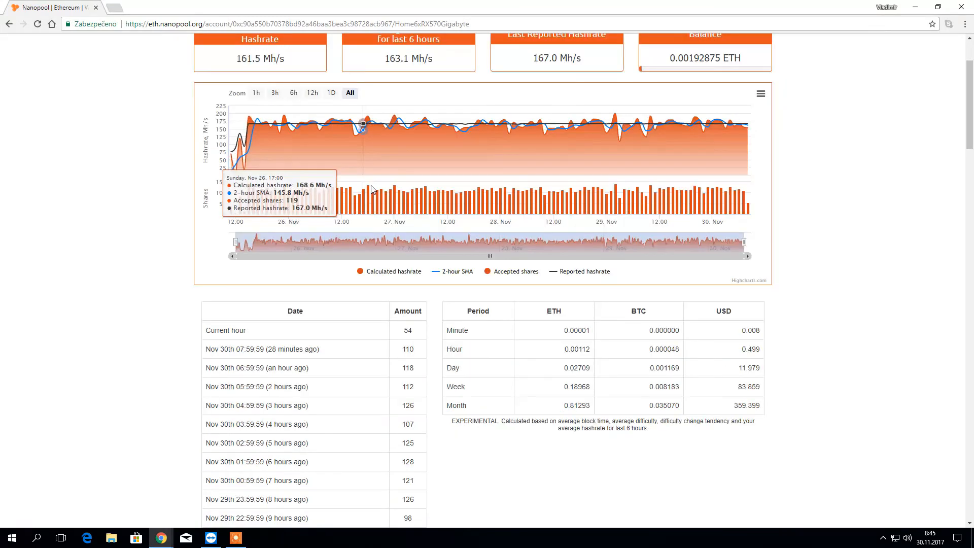
scroll("up", 3)
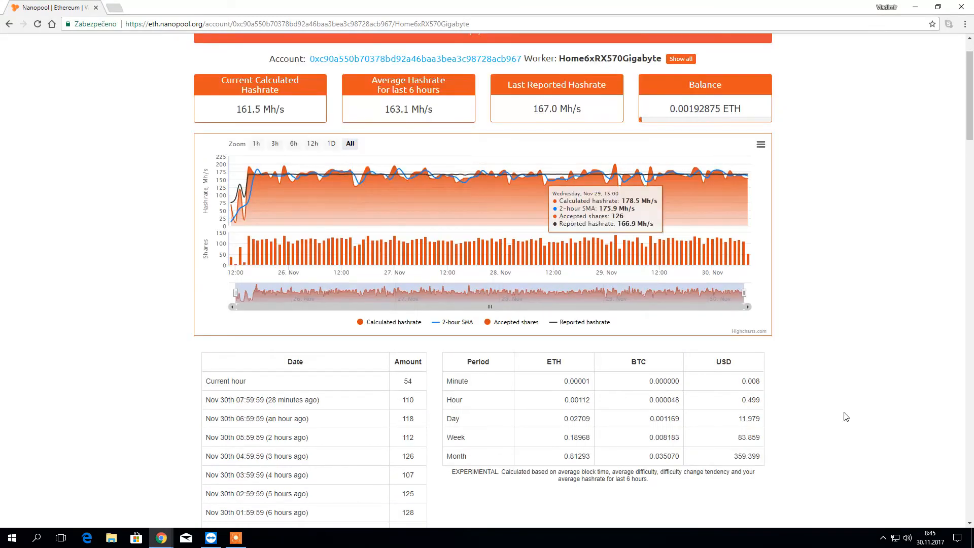
scroll("down", 3)
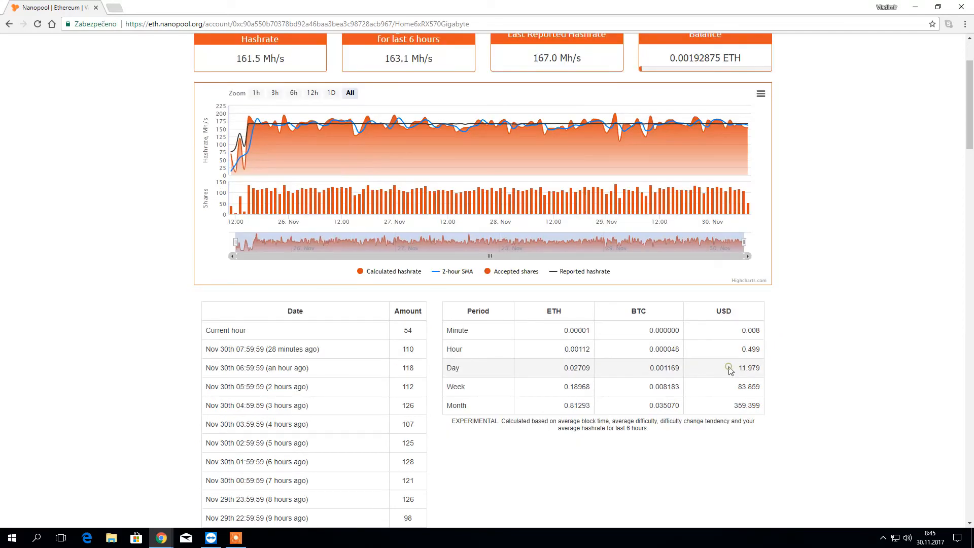
mouse_move(784, 395)
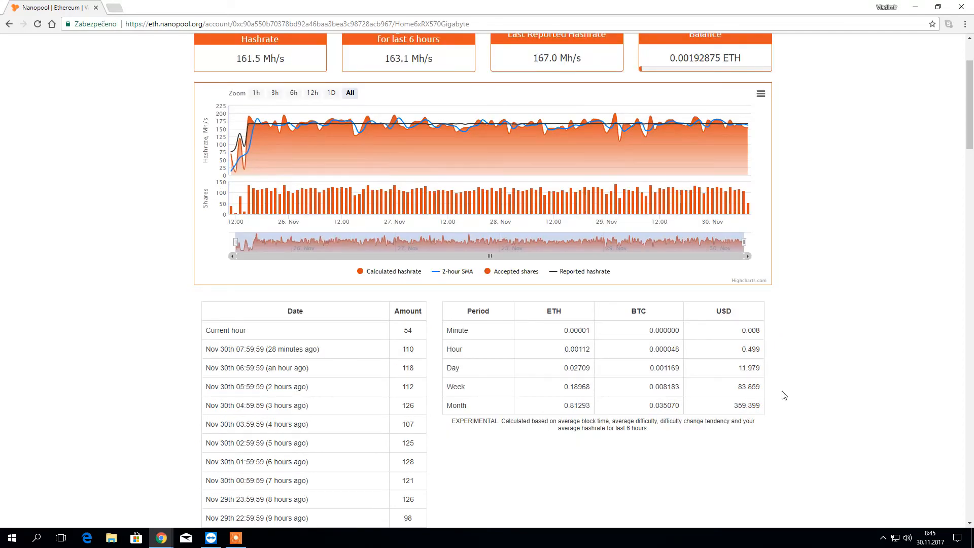
mouse_move(762, 375)
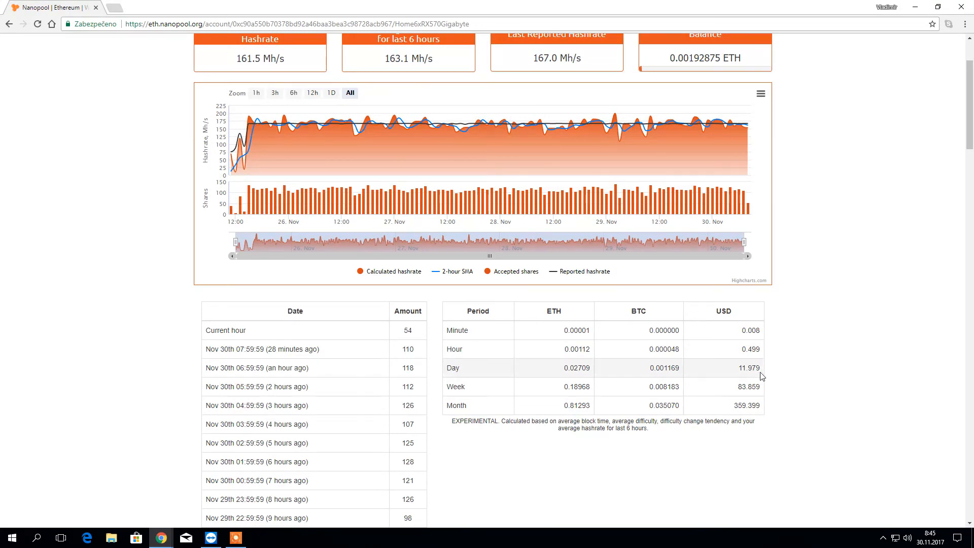
scroll("up", 3)
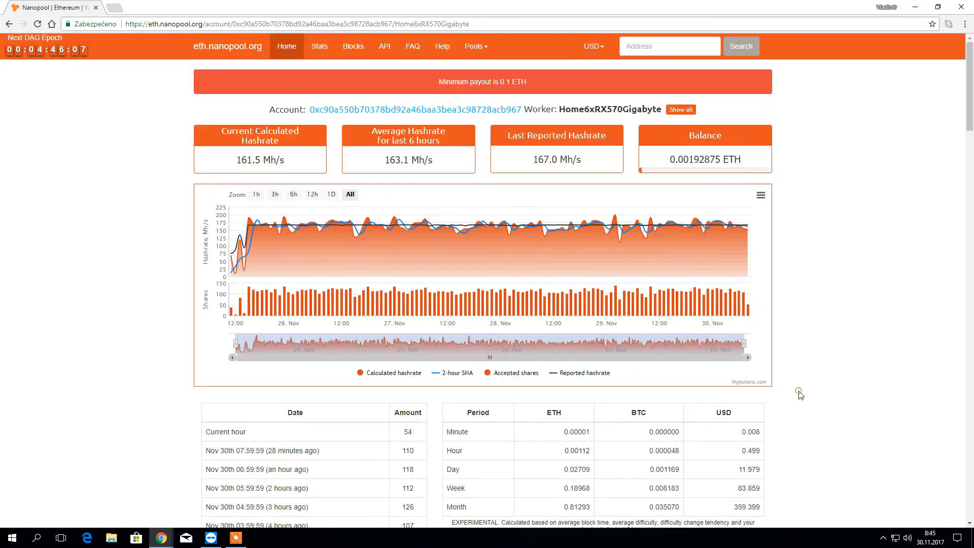
scroll("down", 3)
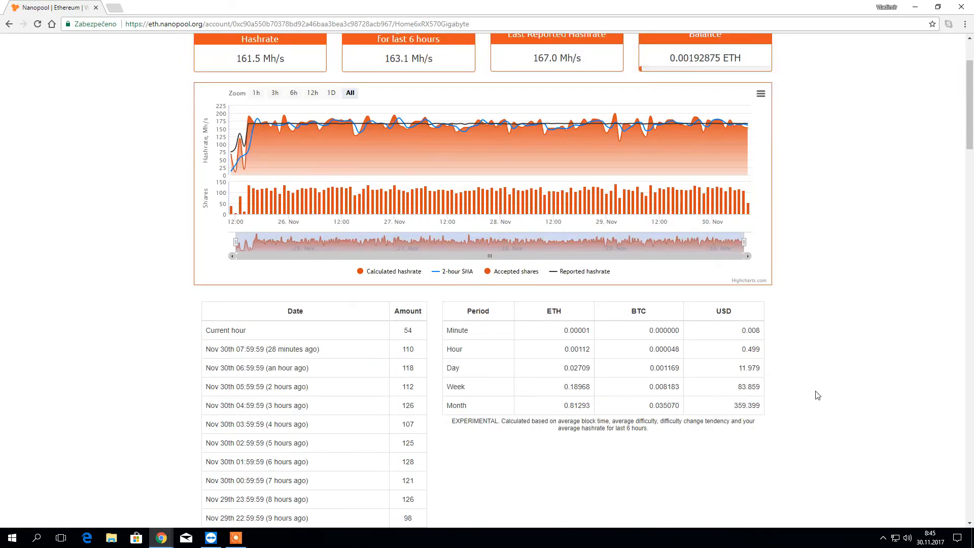
scroll("up", 3)
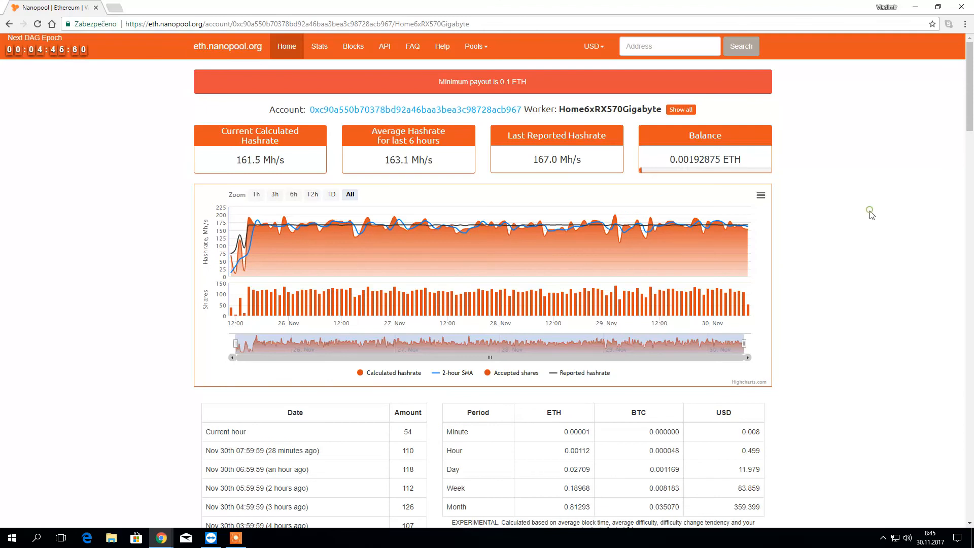
scroll("down", 3)
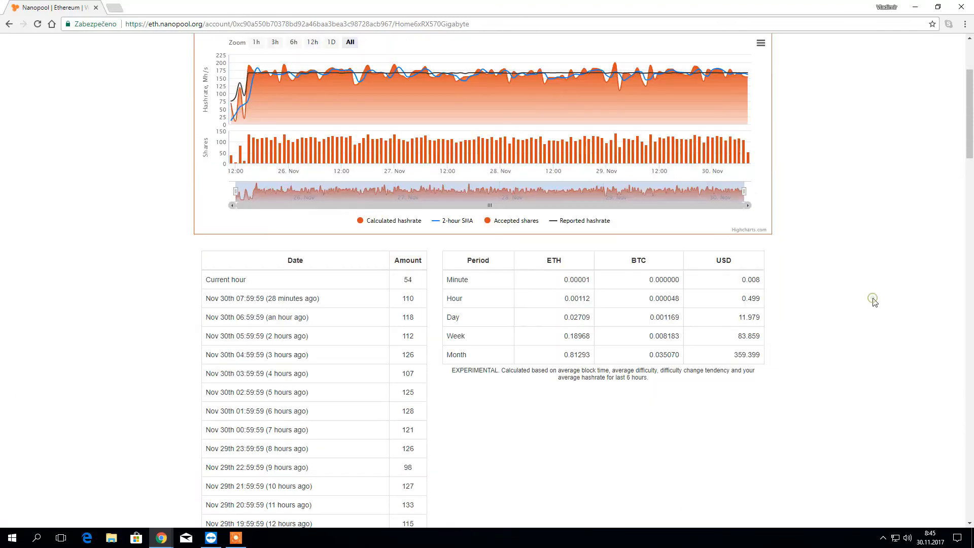
mouse_move(873, 310)
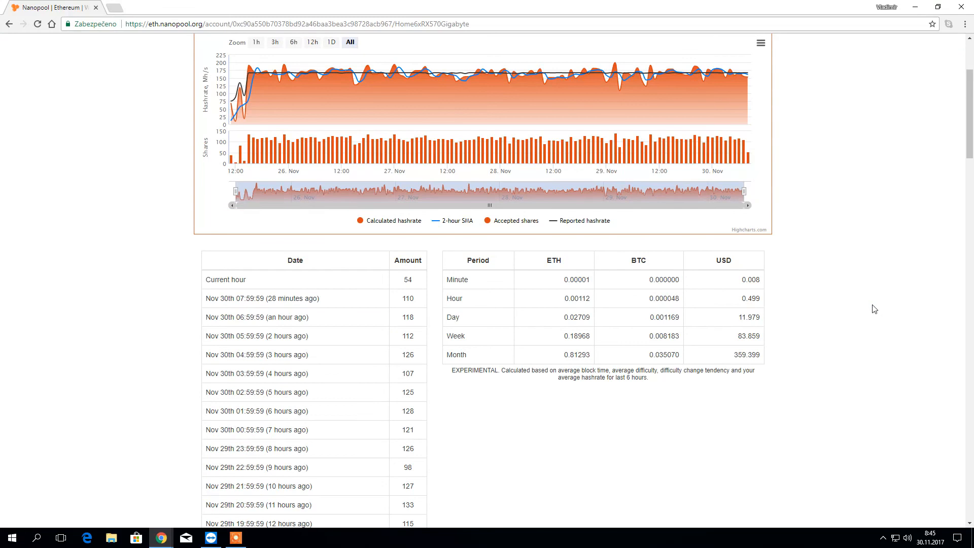
scroll("up", 3)
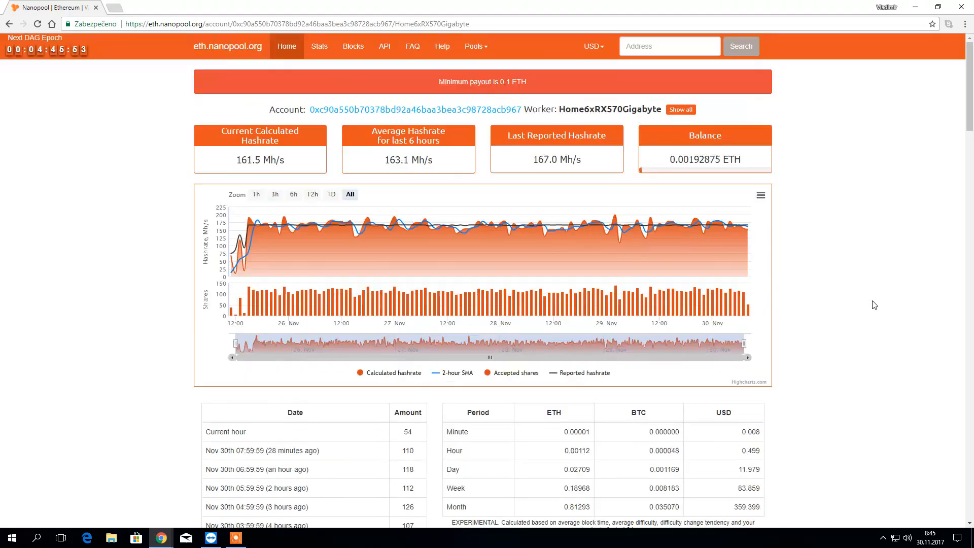
mouse_move(869, 298)
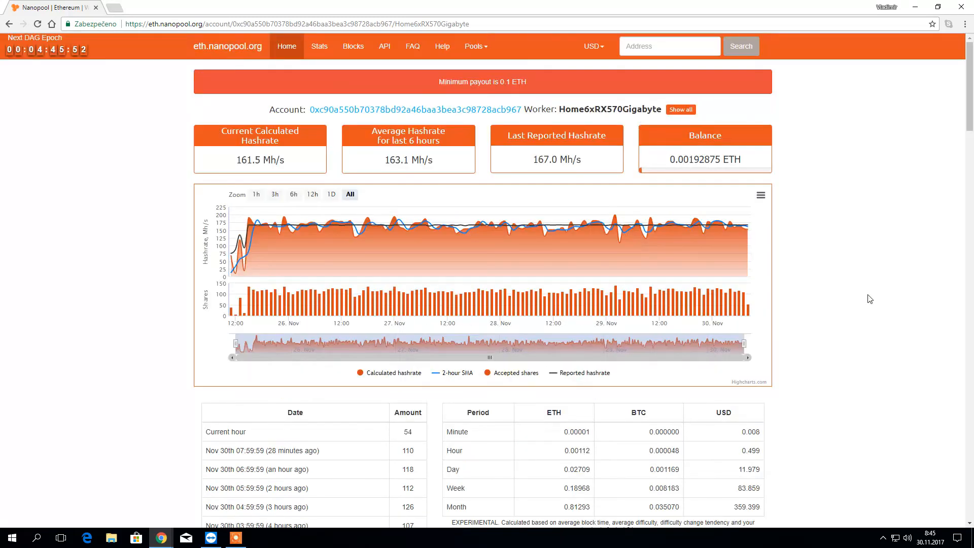